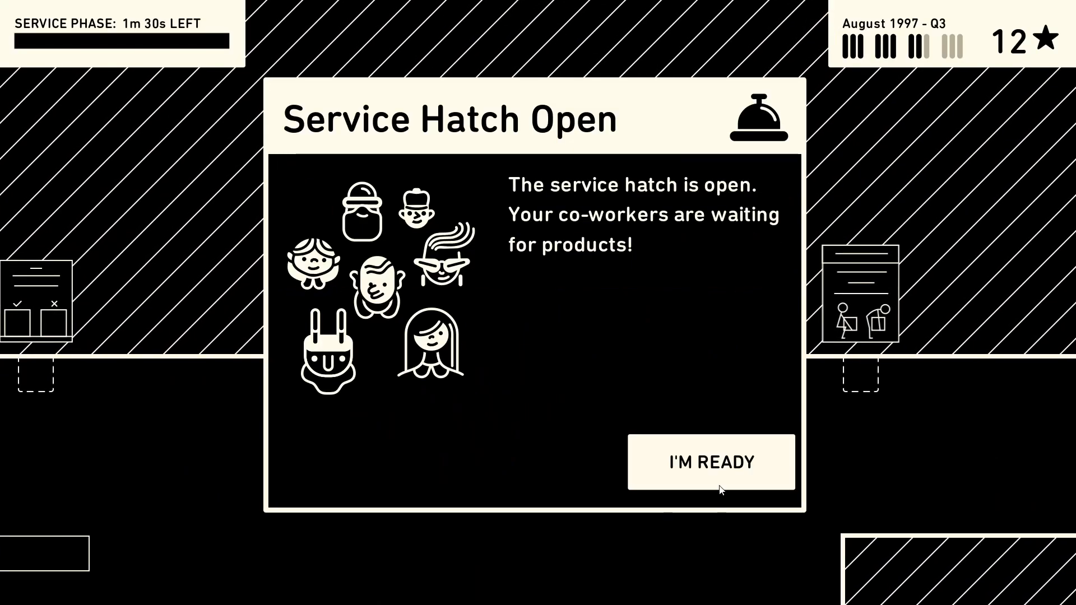
# Start serving co-workers at the hatch until the new product lines arrive.
pyautogui.click(710, 461)
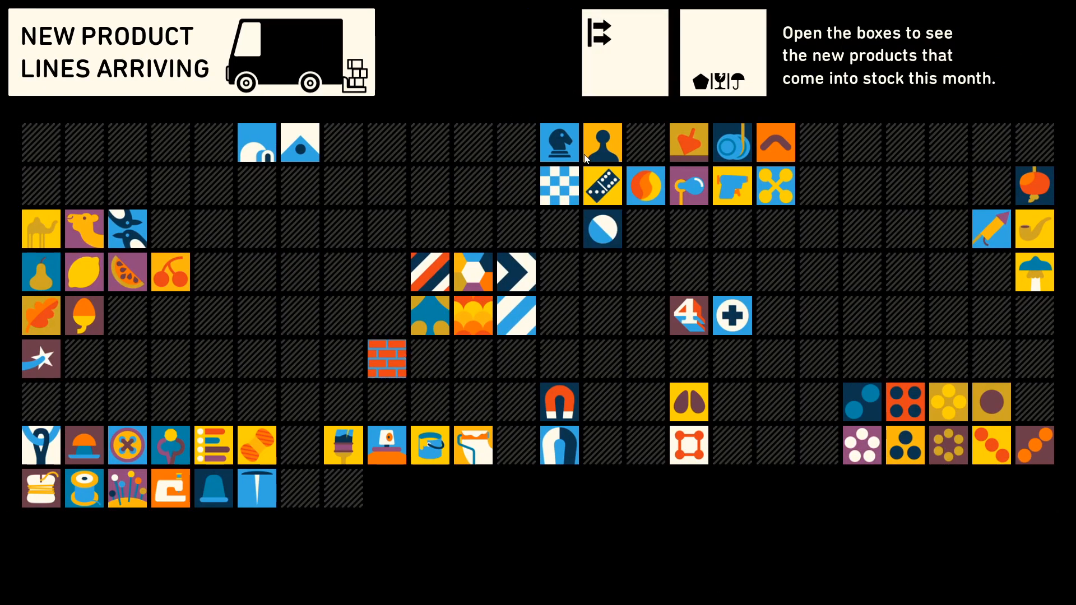
# Unpack the new boxes, buy the centre-left pillar demolition, and return to work.
pyautogui.click(722, 52)
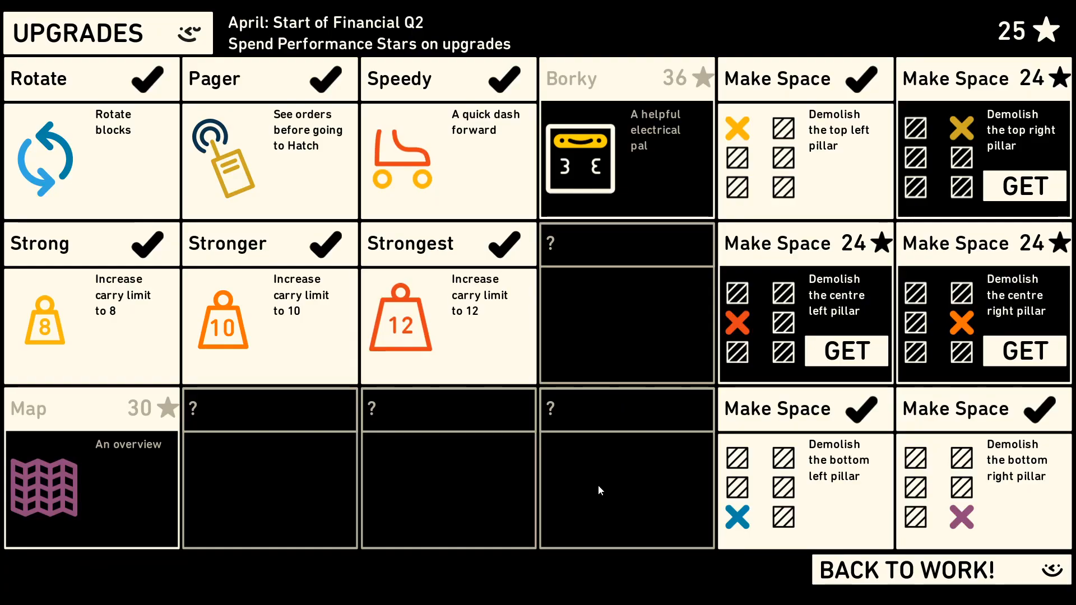
pyautogui.click(846, 351)
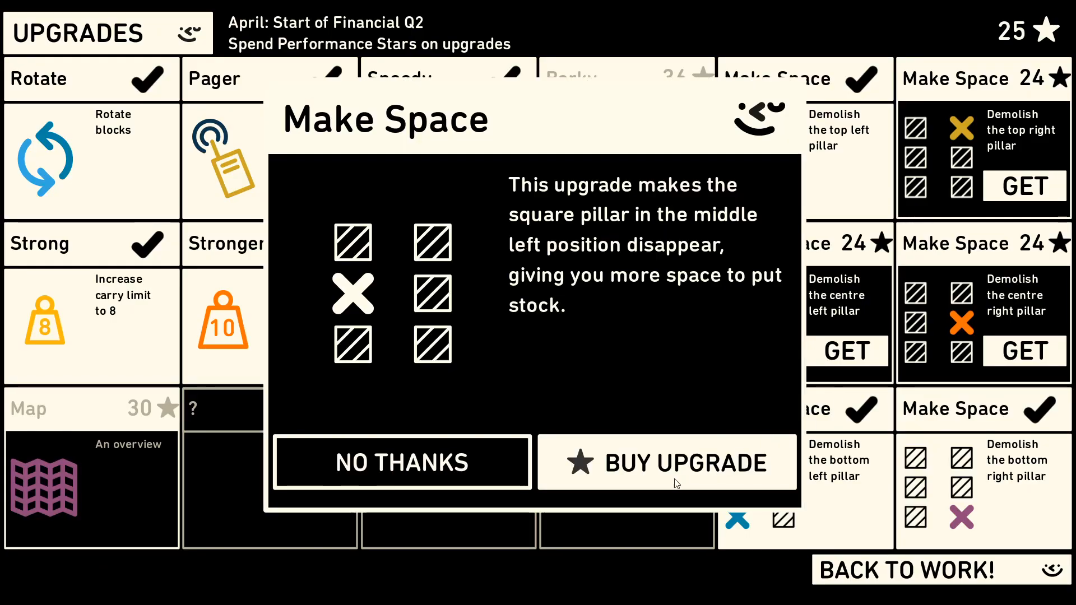
pyautogui.moveTo(645, 468)
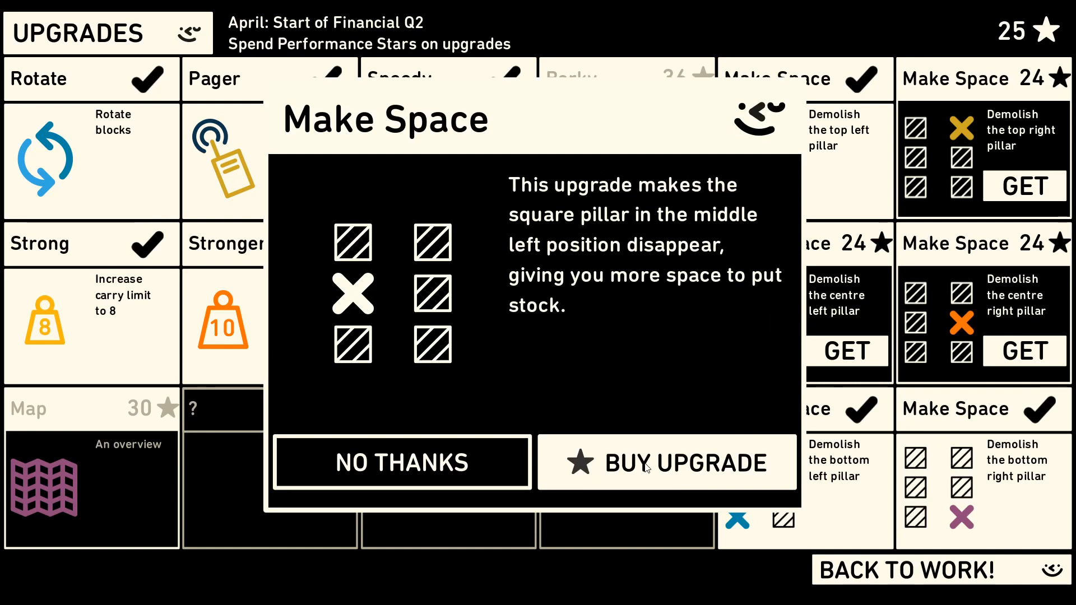
pyautogui.click(666, 461)
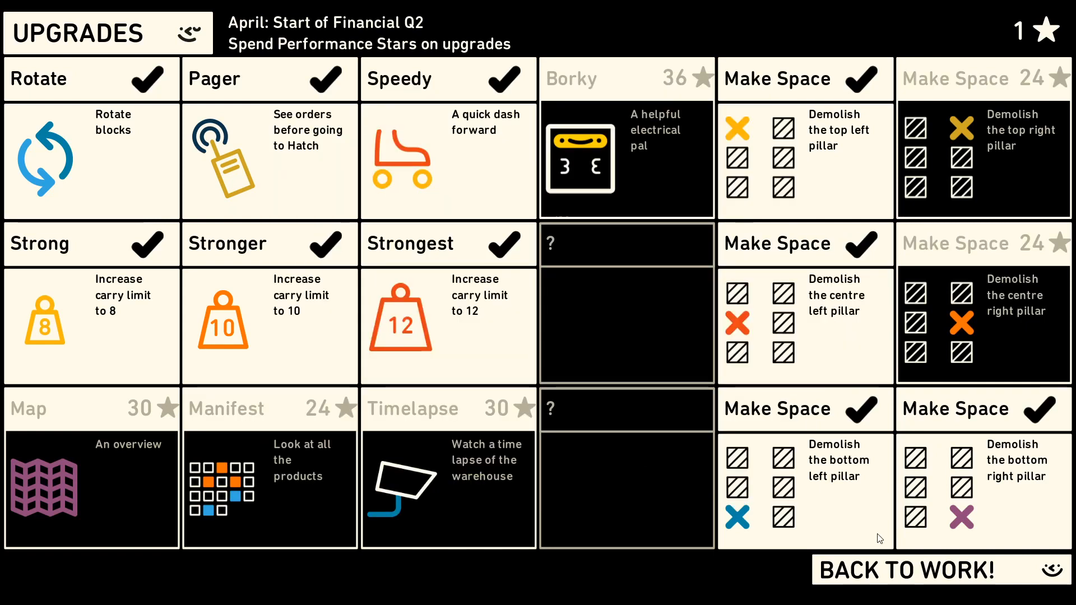
pyautogui.click(906, 570)
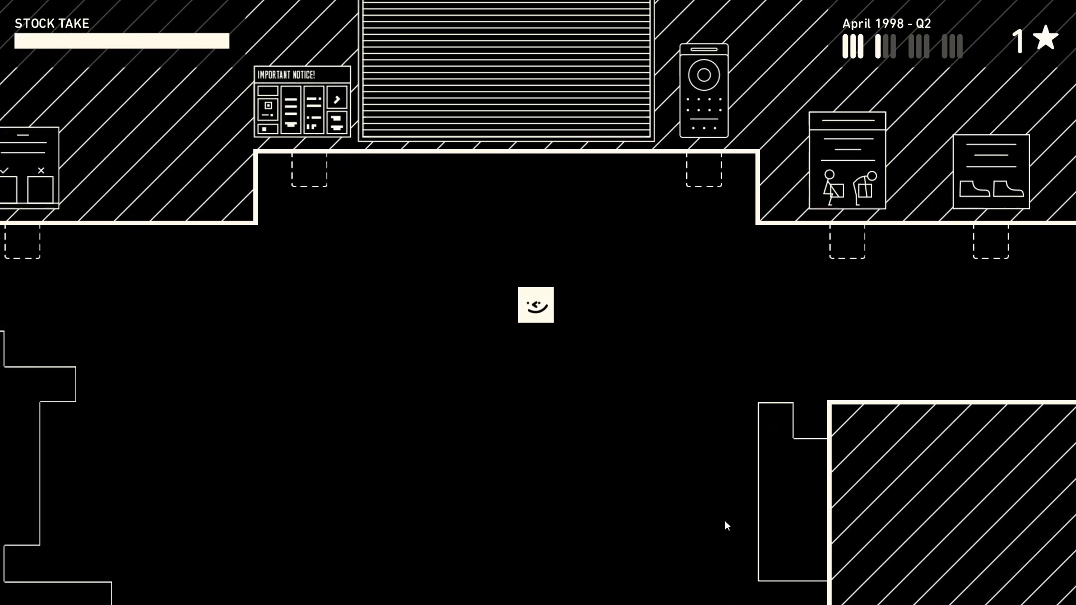